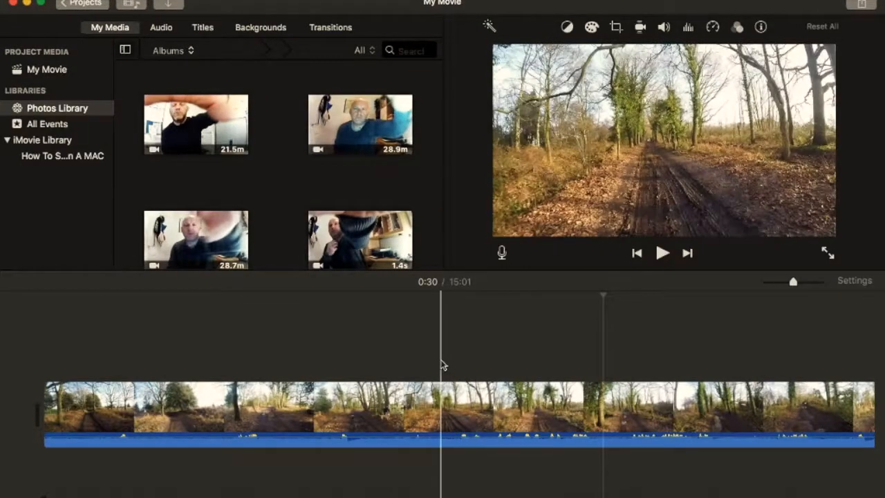
pyautogui.moveTo(442, 352)
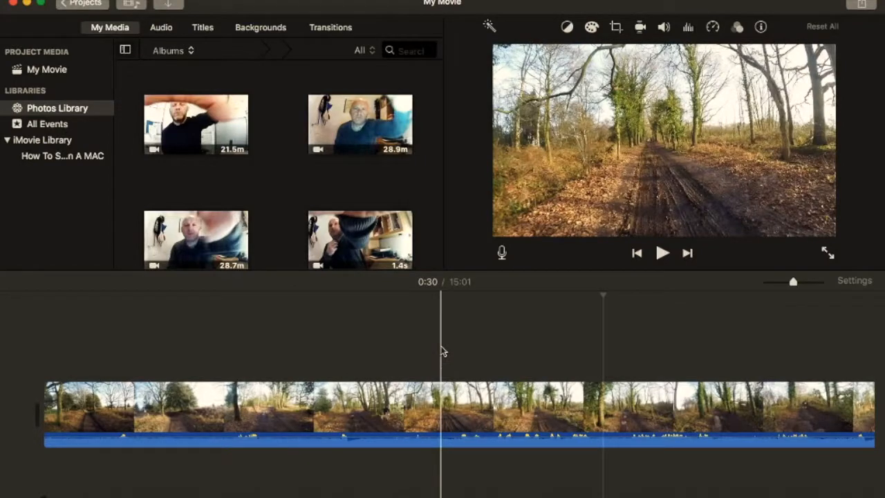
# Bring up the voiceover recording controls for the woodland biking clip
pyautogui.click(664, 27)
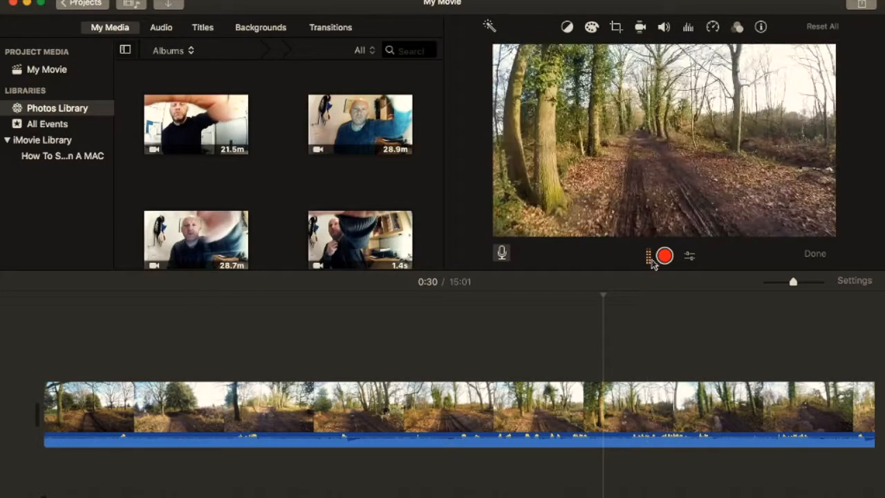
pyautogui.moveTo(664, 256)
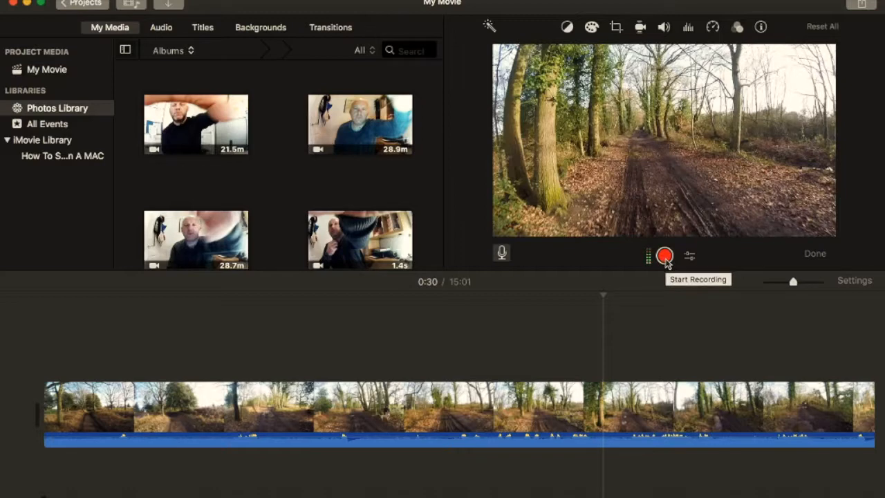
pyautogui.moveTo(500, 253)
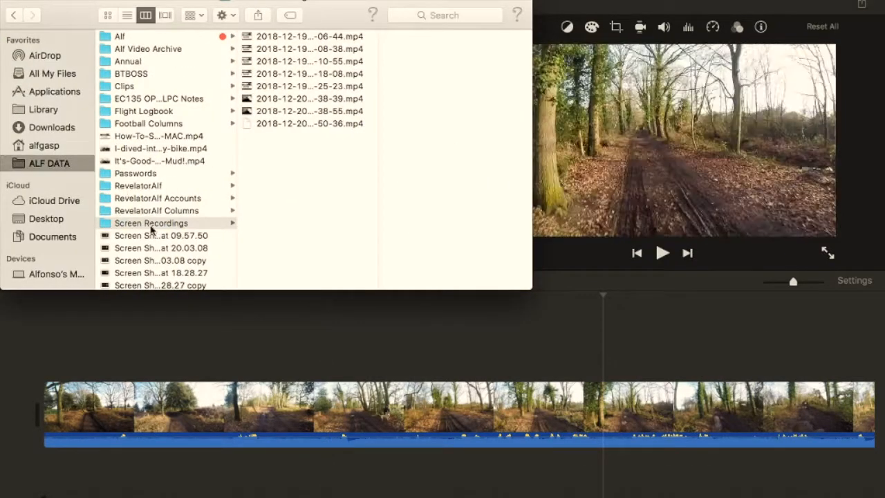
# Preview several REVELATOR ALF banner screenshots and settle on the larger 16 December one
pyautogui.scroll(-3)
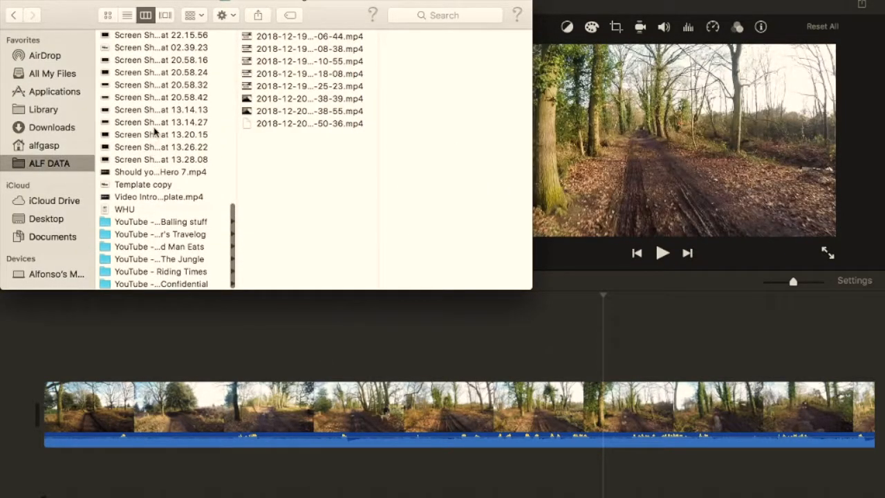
pyautogui.click(161, 110)
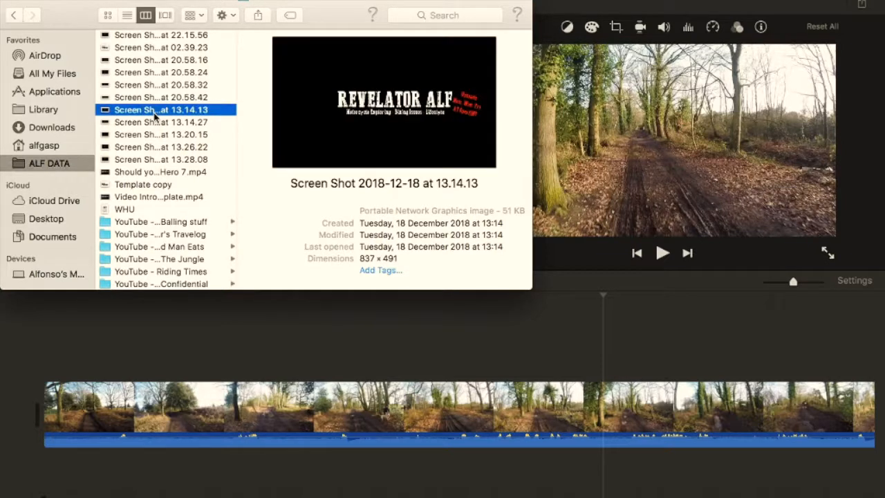
pyautogui.click(160, 121)
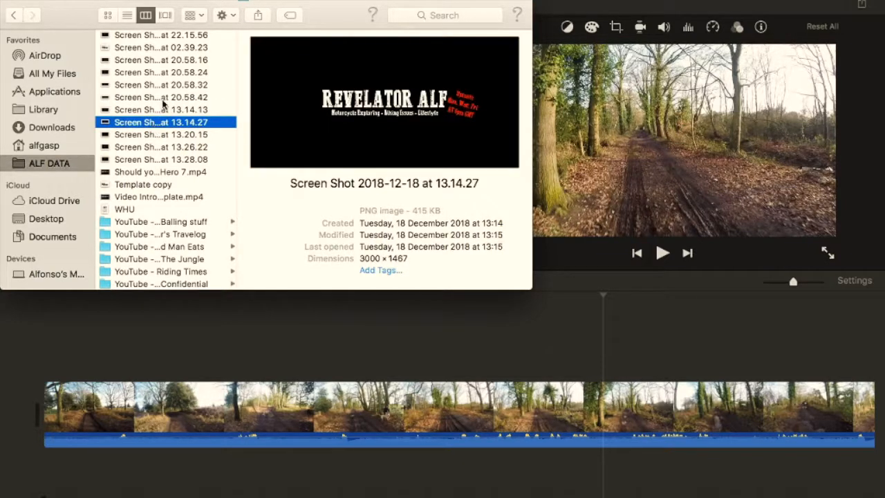
pyautogui.click(160, 97)
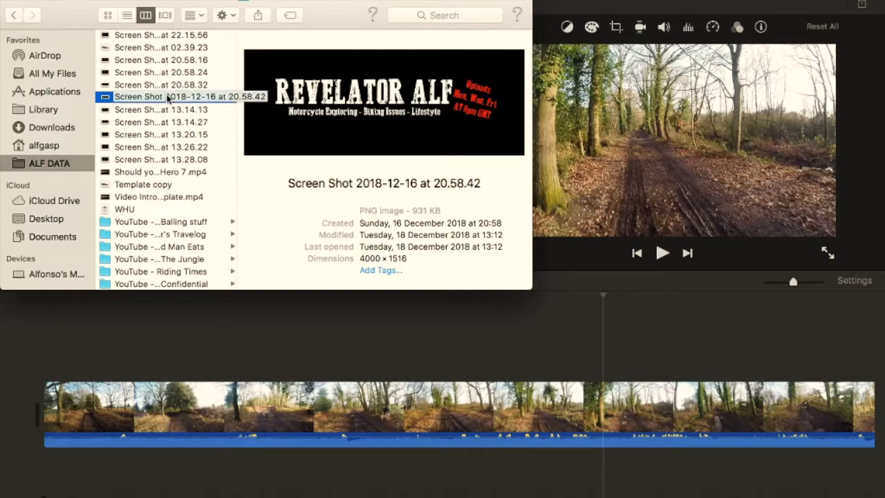
pyautogui.click(166, 97)
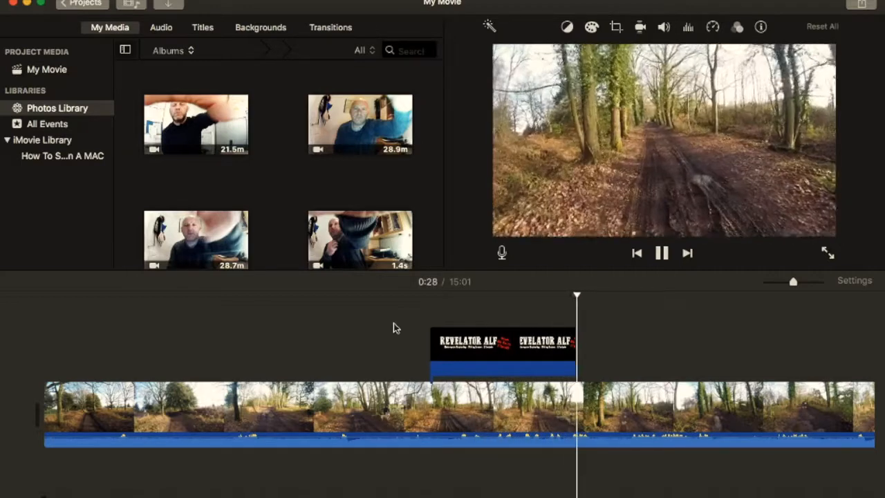
# Stop playback and select the banner overlay clip above the biking footage
pyautogui.click(662, 252)
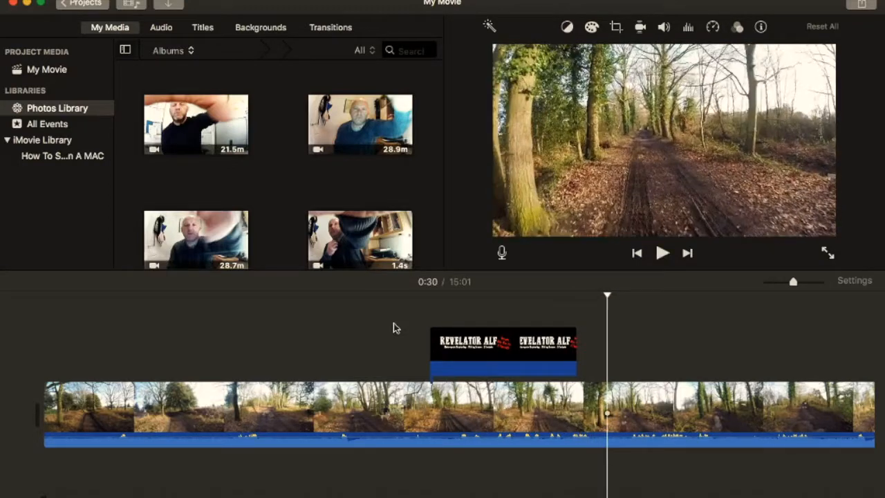
pyautogui.click(504, 352)
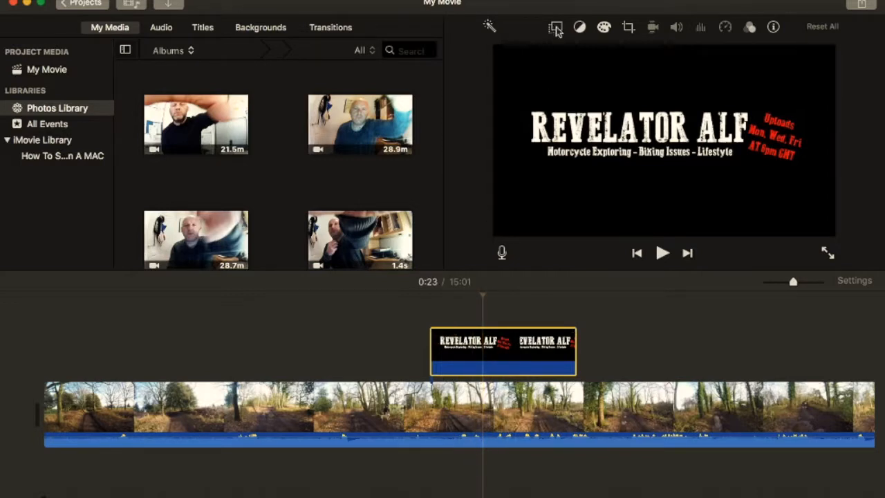
# Try the banner as Split Screen, then set it to Picture in Picture and review playback
pyautogui.click(556, 27)
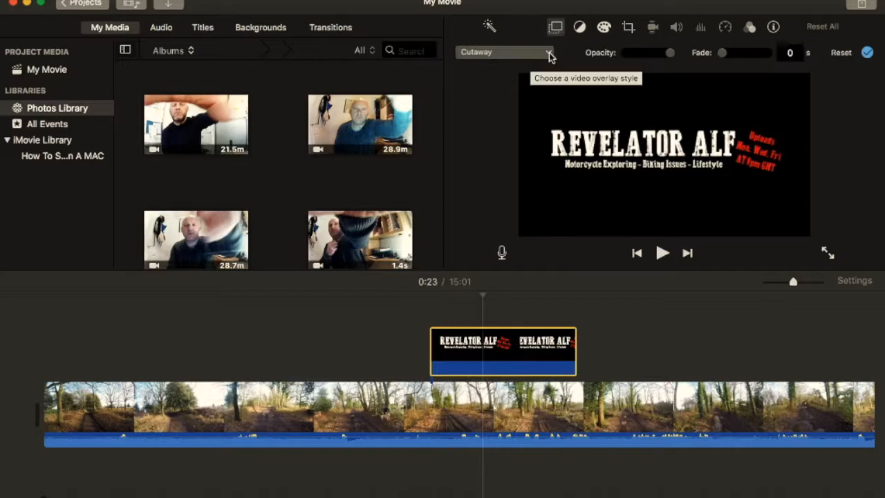
pyautogui.moveTo(520, 112)
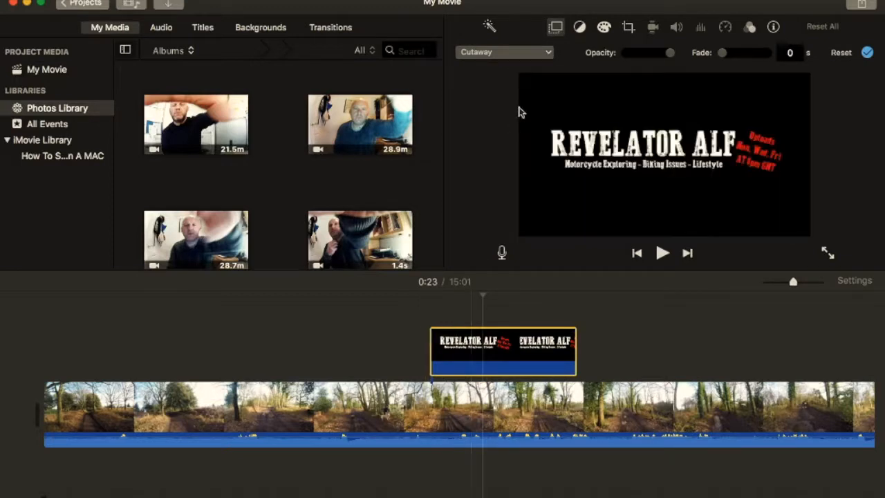
pyautogui.click(505, 52)
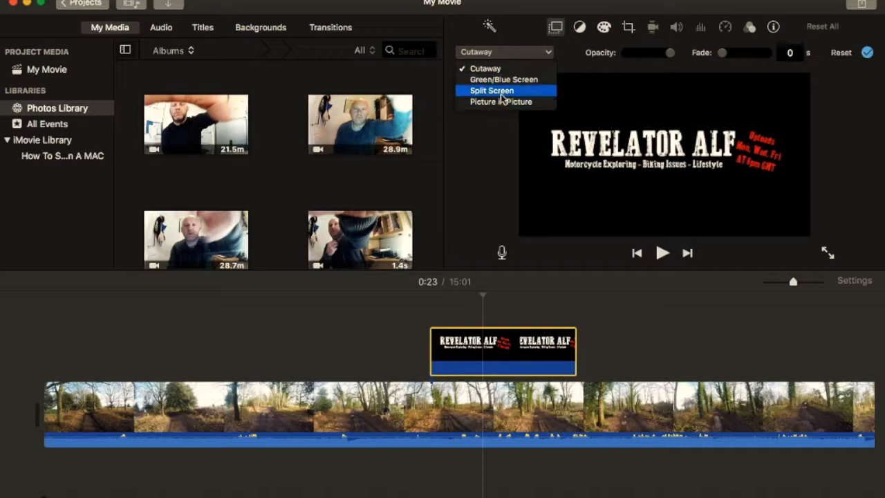
pyautogui.click(493, 91)
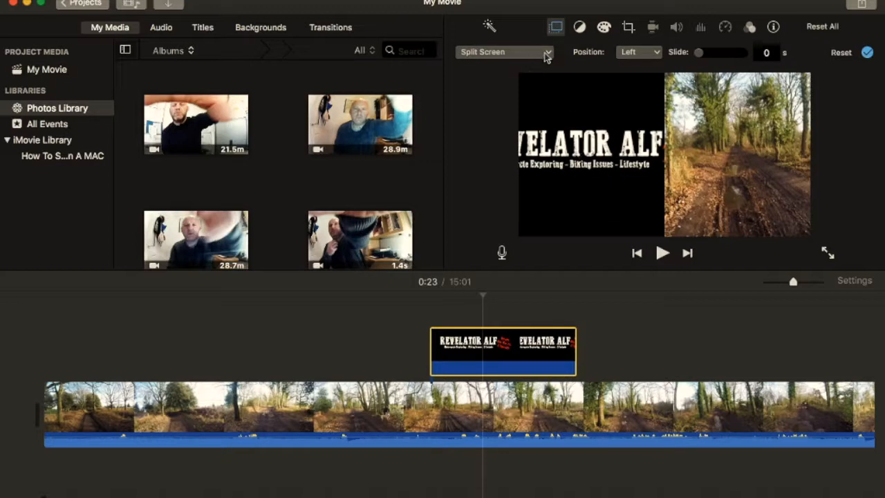
pyautogui.moveTo(517, 108)
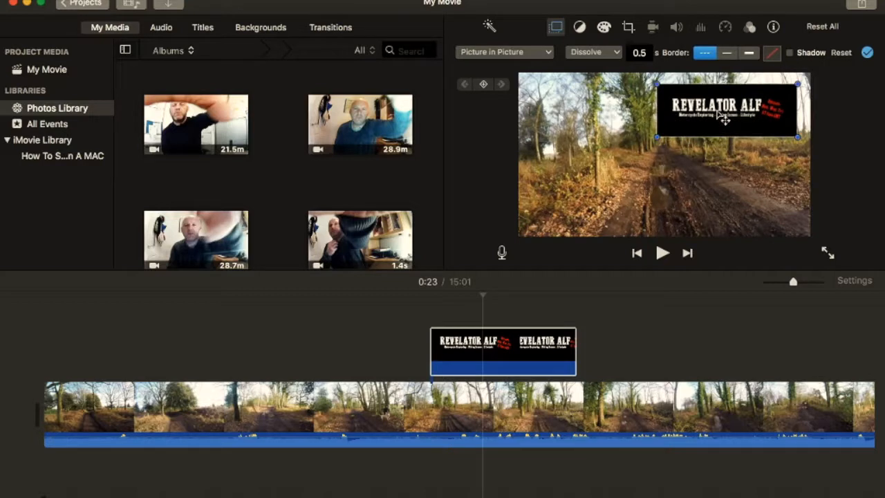
pyautogui.moveTo(716, 116)
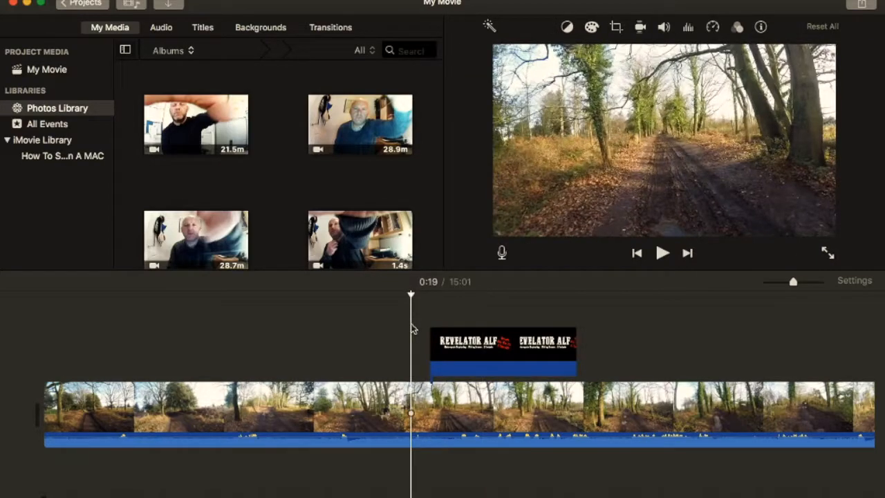
pyautogui.click(661, 252)
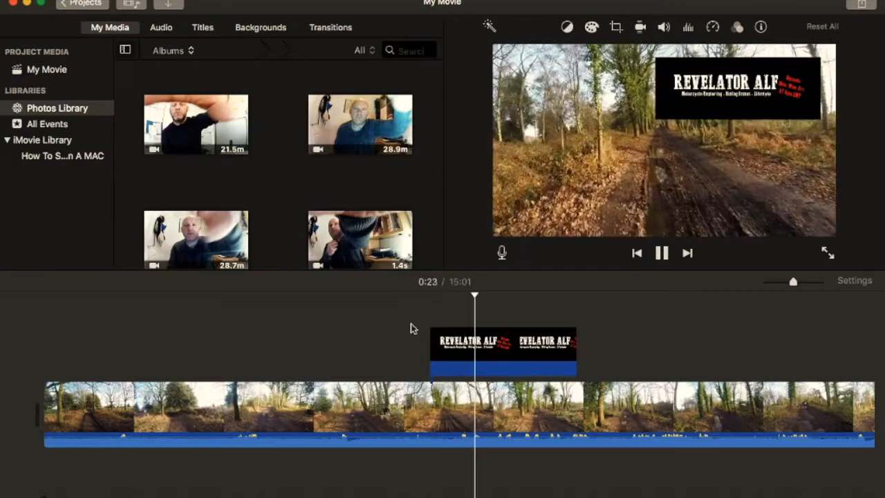
pyautogui.click(662, 251)
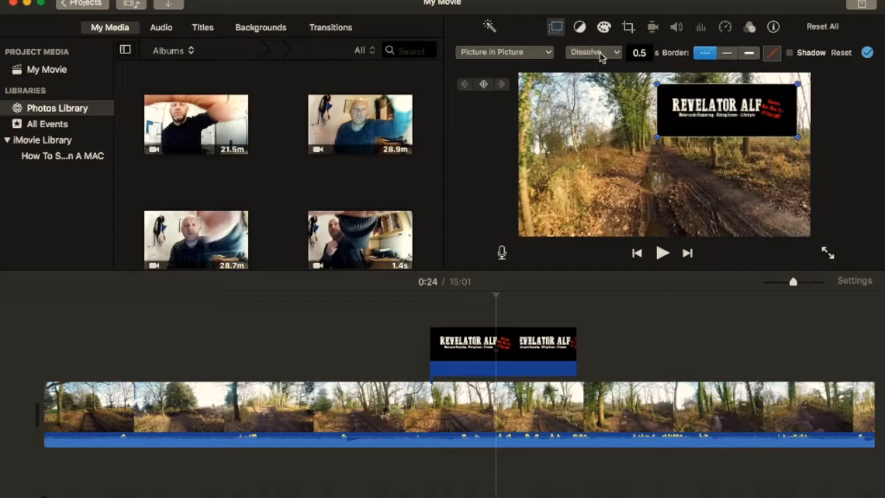
pyautogui.moveTo(594, 52)
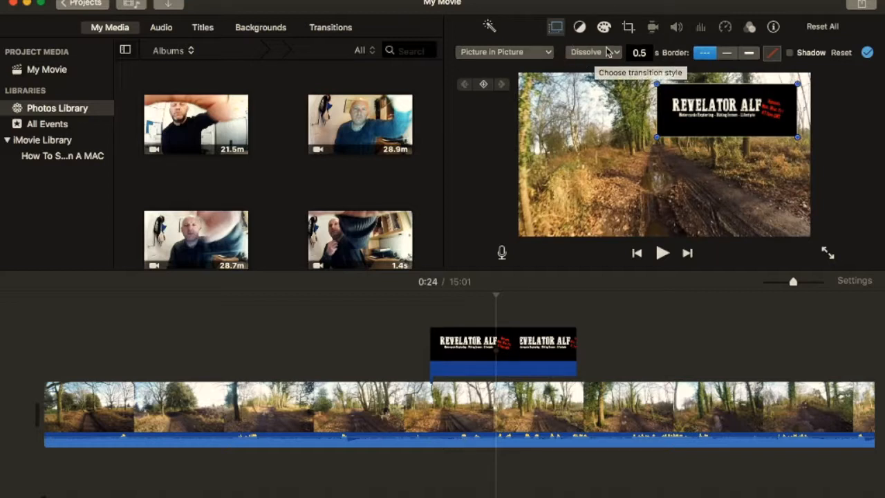
pyautogui.click(593, 52)
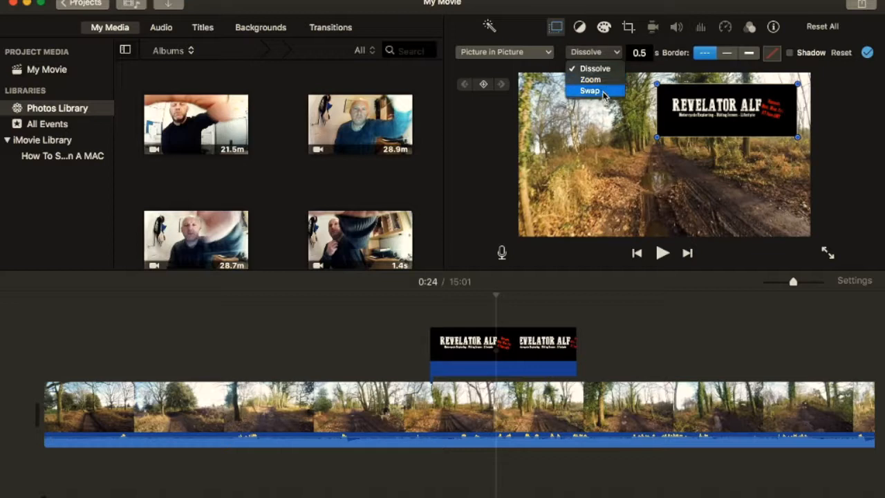
pyautogui.moveTo(594, 69)
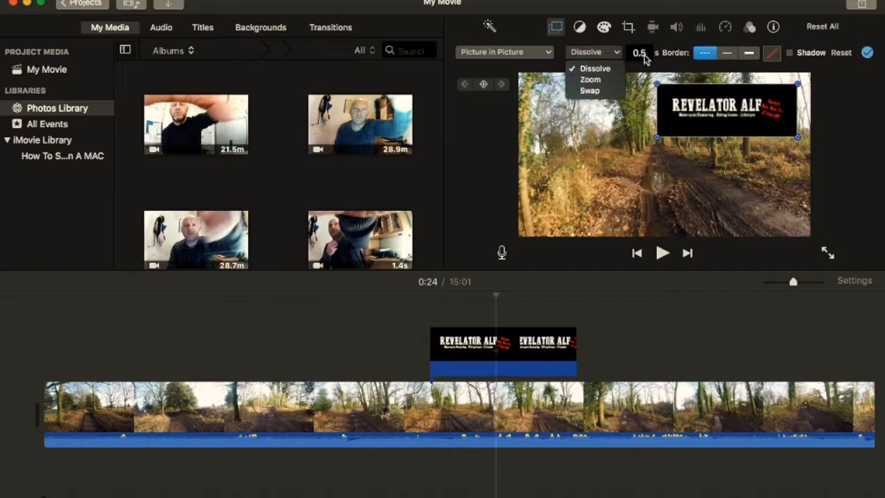
pyautogui.moveTo(643, 58)
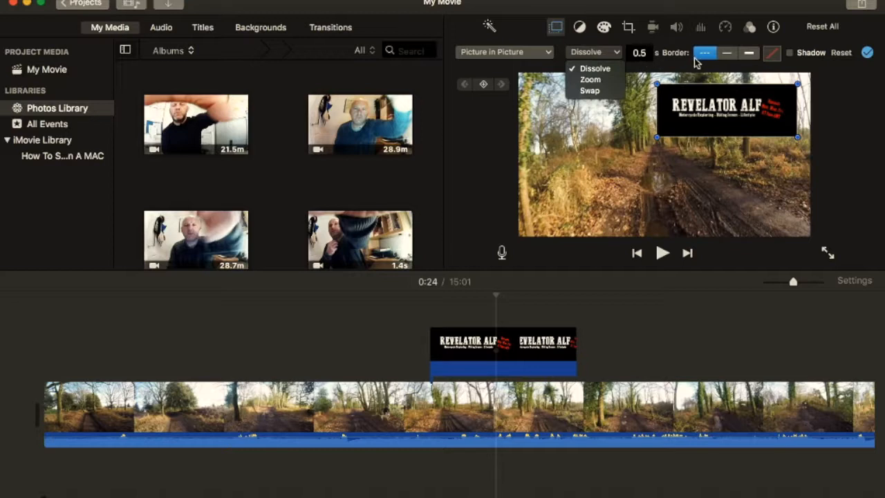
pyautogui.moveTo(681, 58)
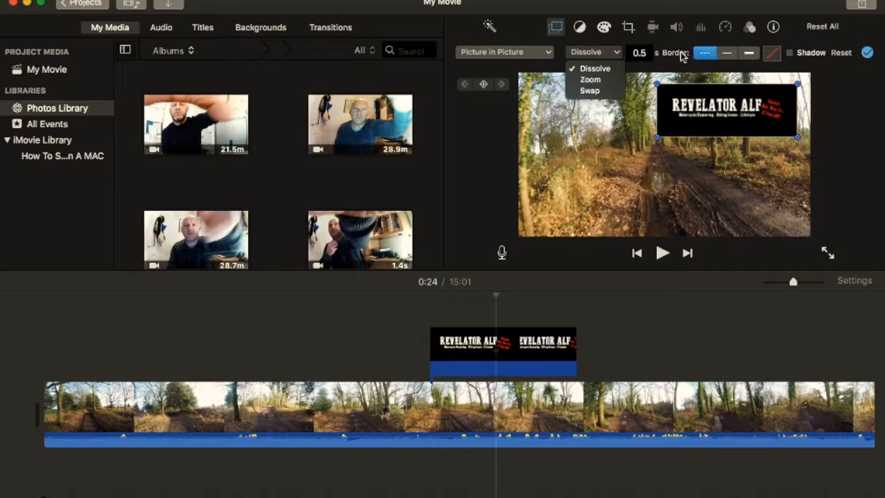
pyautogui.click(594, 68)
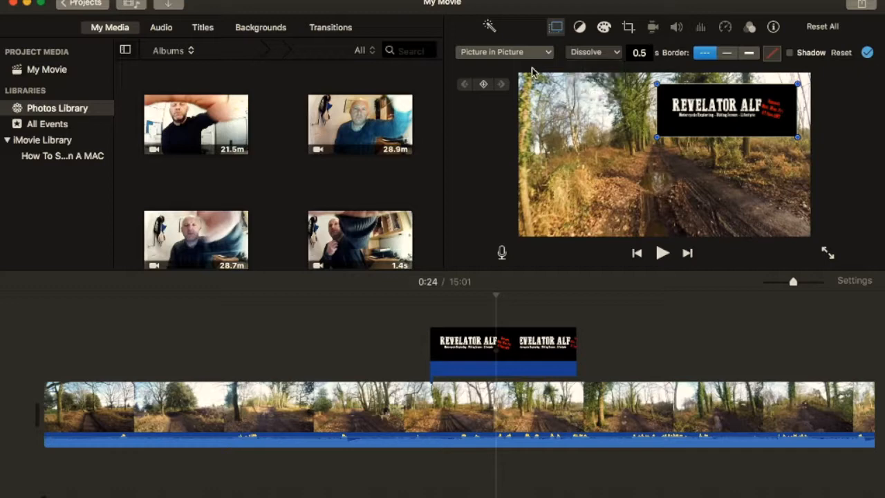
pyautogui.moveTo(505, 161)
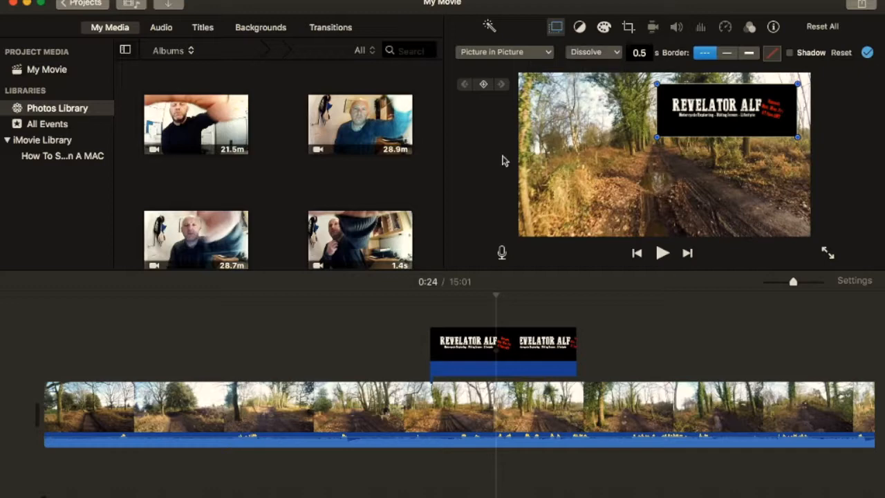
pyautogui.click(504, 352)
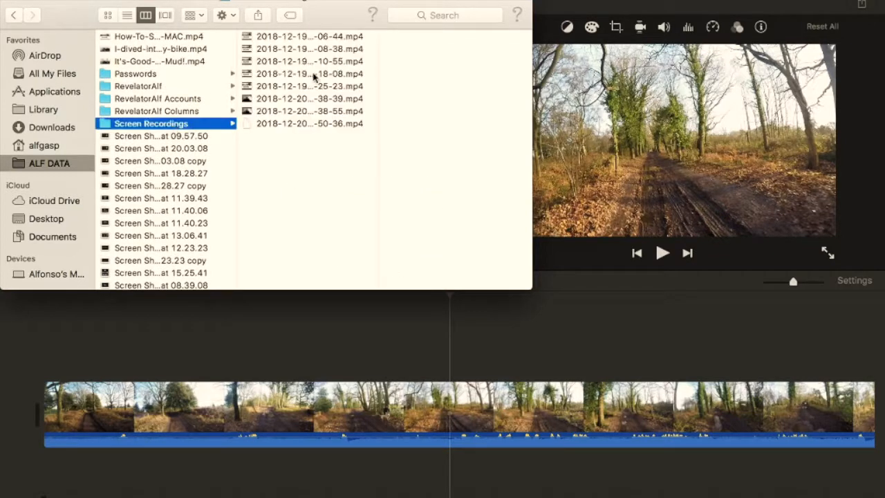
pyautogui.moveTo(312, 108)
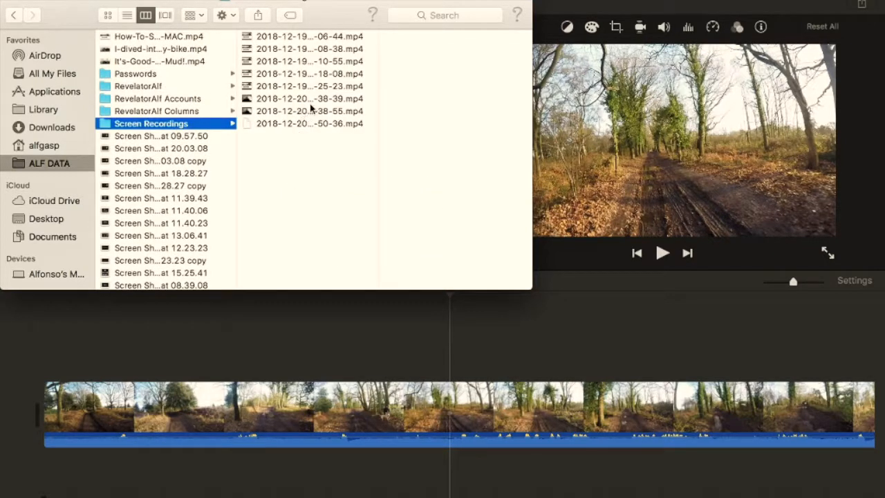
pyautogui.click(310, 98)
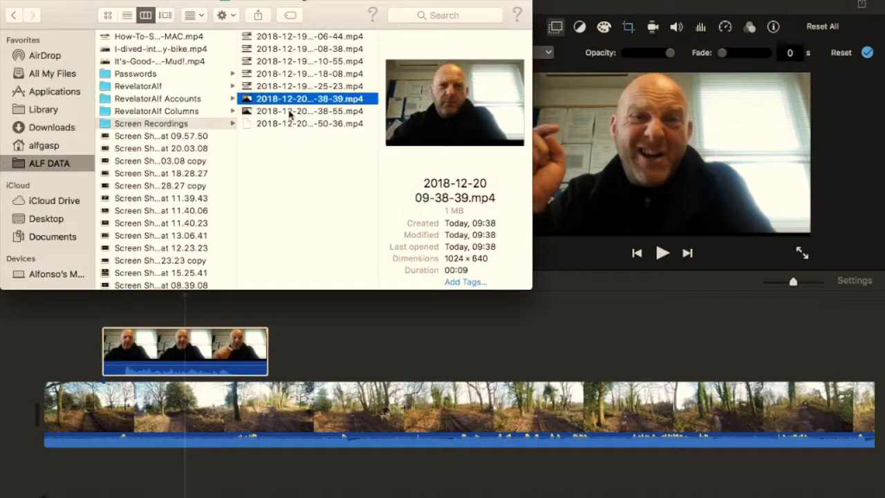
pyautogui.click(309, 110)
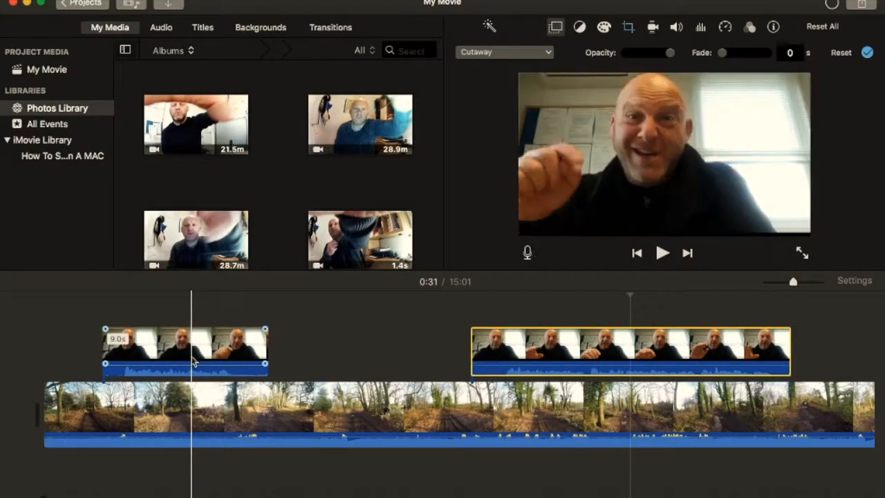
# Select the first face-to-camera clip and shorten it to about 8.2 seconds
pyautogui.click(155, 353)
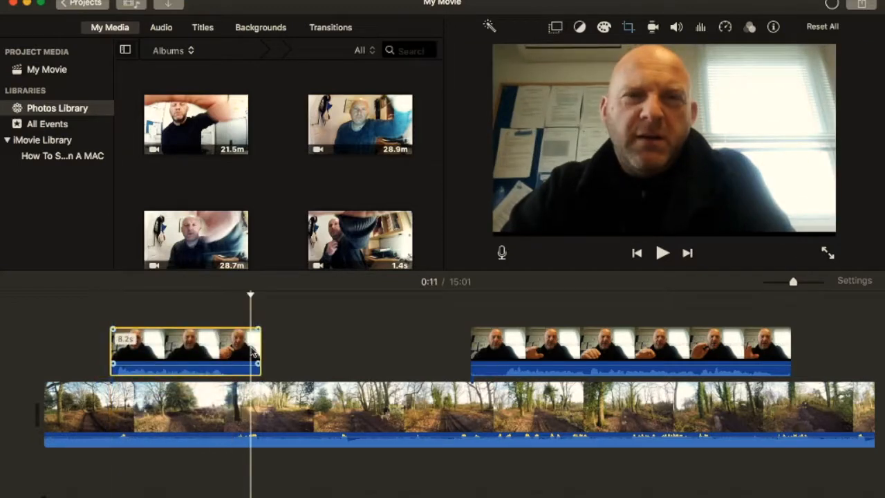
# Trim the first face-to-camera clip to about 6 seconds and split the biking footage at its end
pyautogui.moveTo(260, 348); pyautogui.dragTo(233, 349)
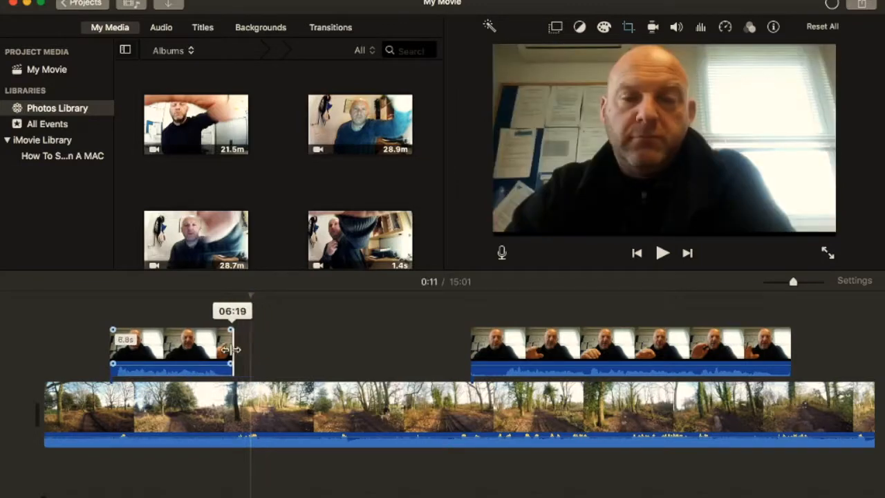
pyautogui.moveTo(233, 349); pyautogui.dragTo(216, 349)
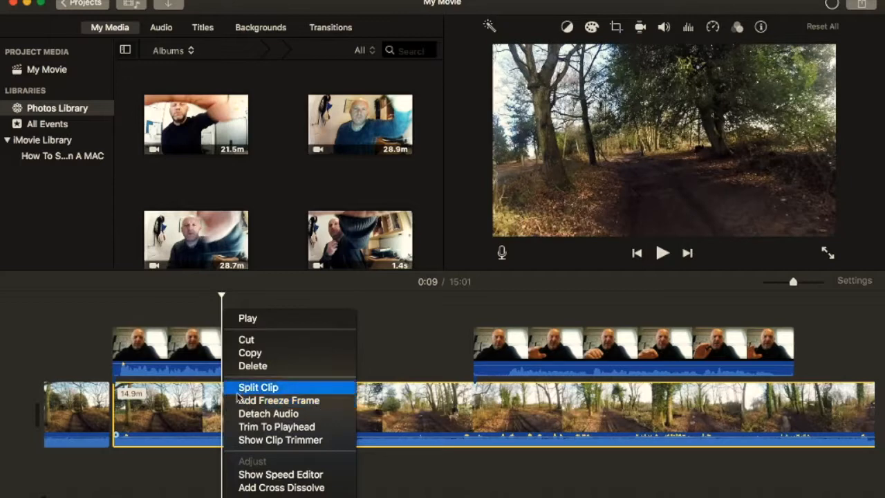
pyautogui.click(258, 388)
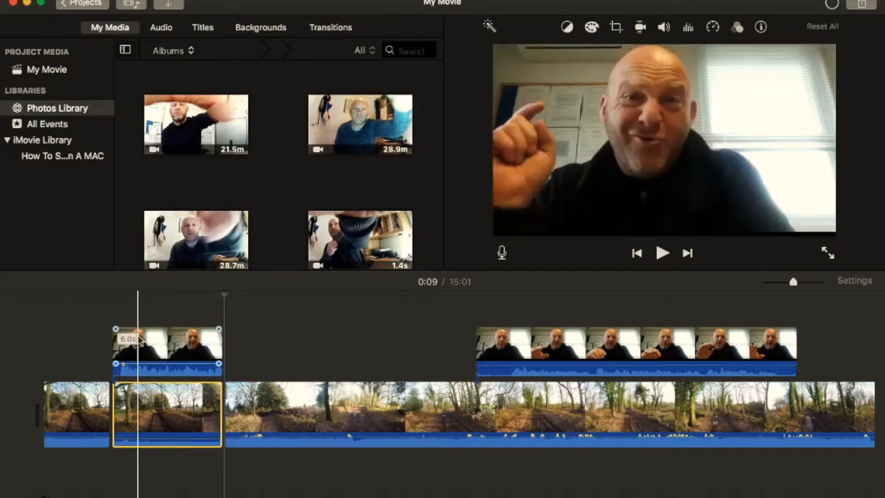
# Play back the edited opening from the start, then reselect the first face-to-camera clip
pyautogui.click(92, 293)
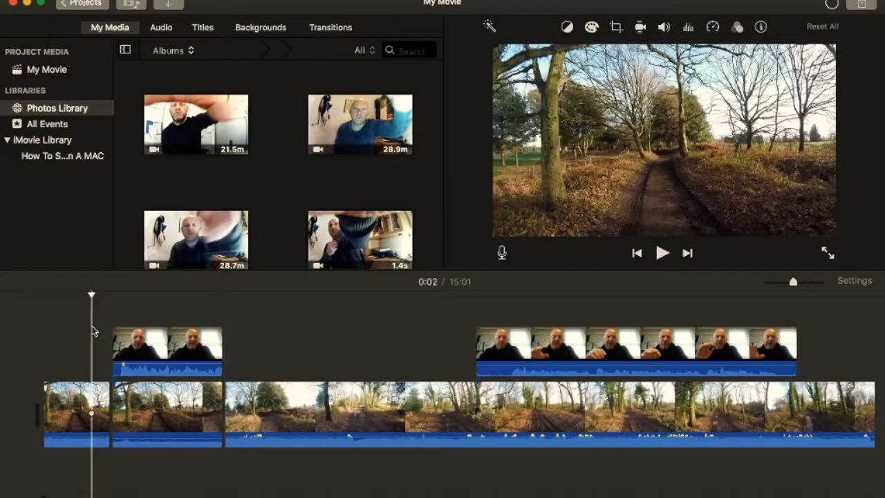
pyautogui.click(662, 252)
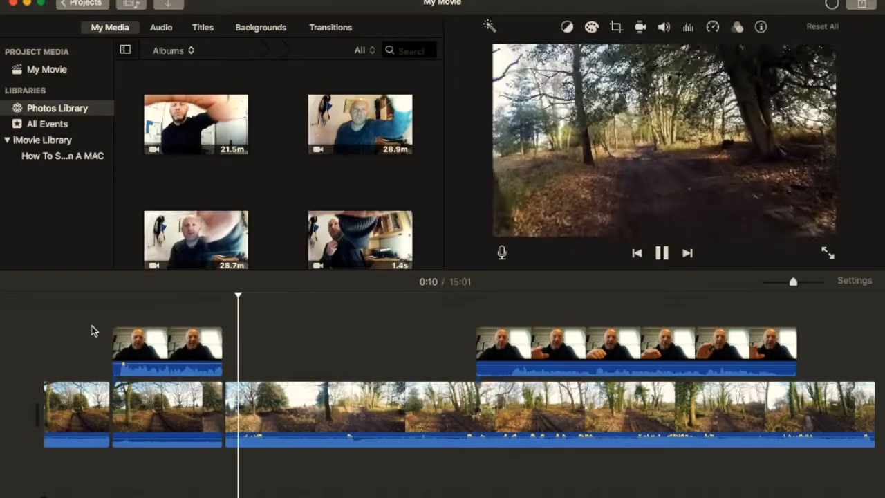
pyautogui.click(661, 251)
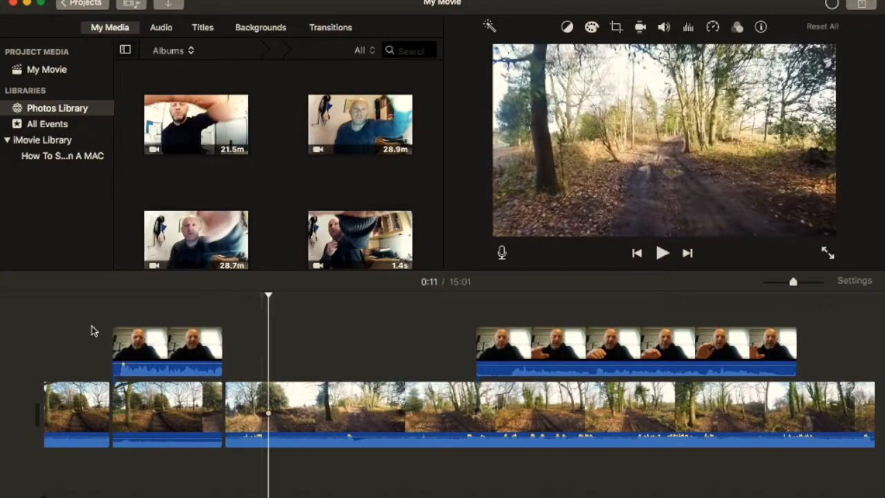
pyautogui.click(166, 345)
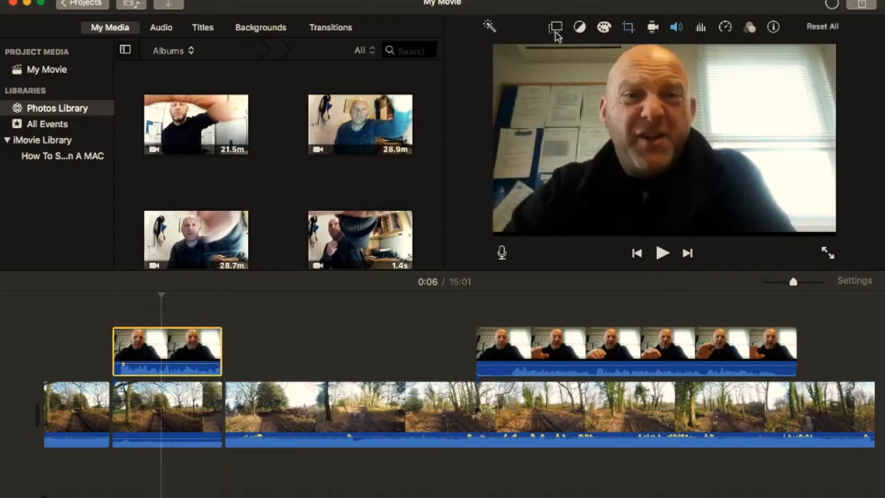
pyautogui.click(556, 28)
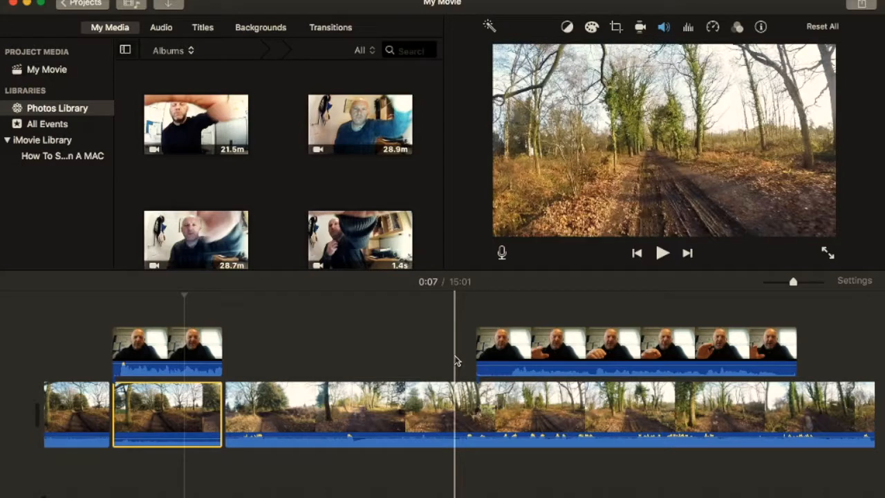
# Shorten the second face-to-camera clip to about 15 seconds and split the biking footage at both its ends
pyautogui.click(602, 349)
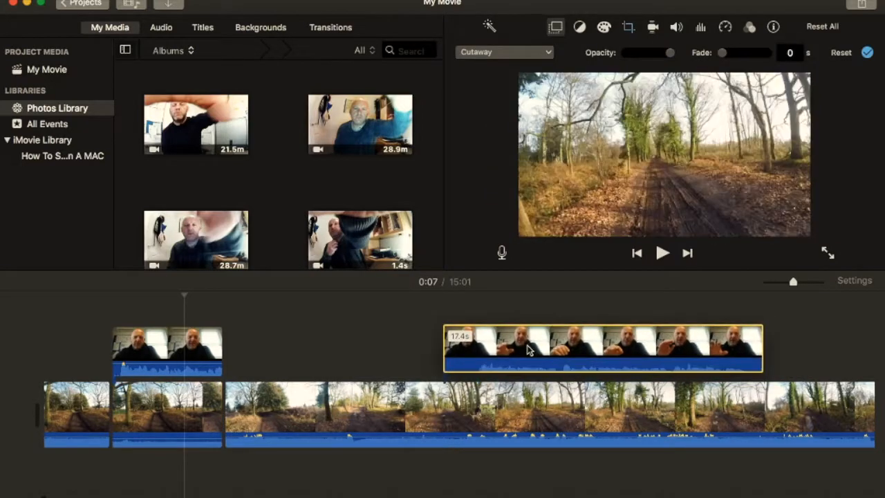
pyautogui.click(469, 348)
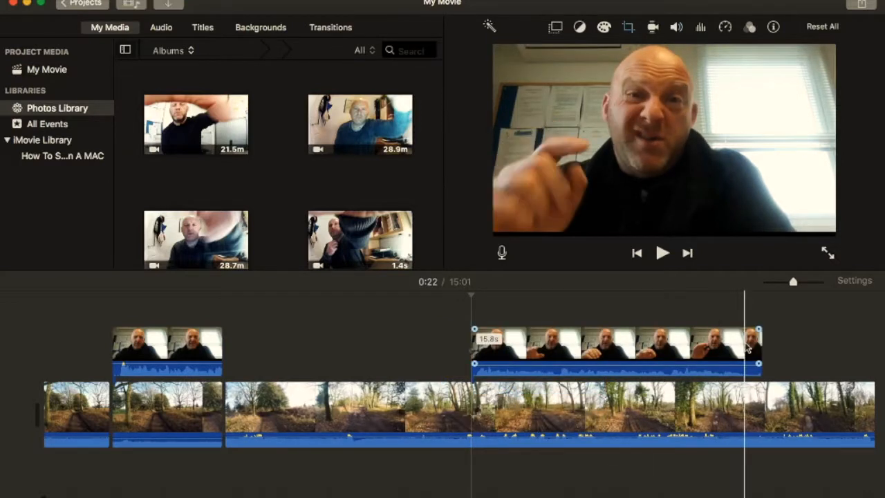
pyautogui.rightClick(608, 346)
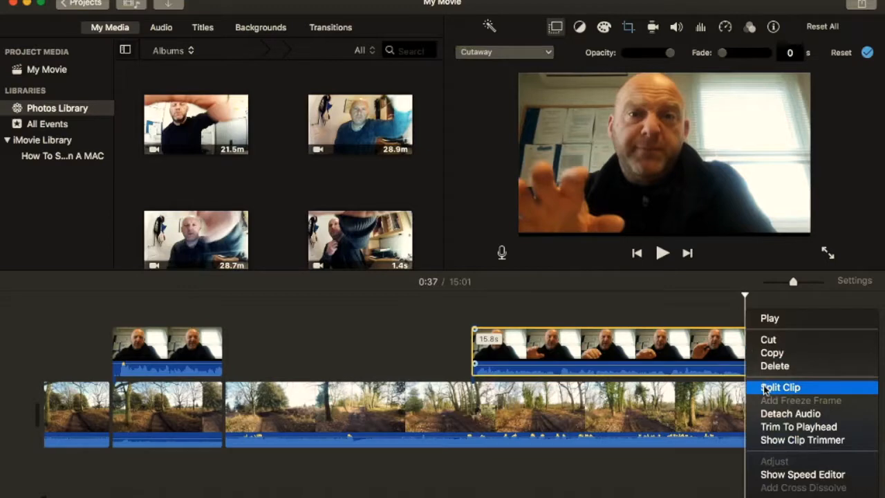
pyautogui.click(780, 387)
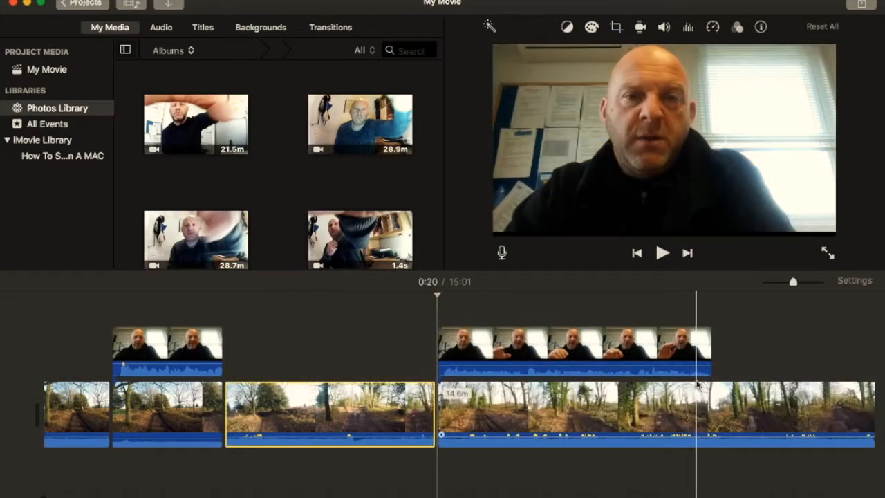
pyautogui.rightClick(711, 390)
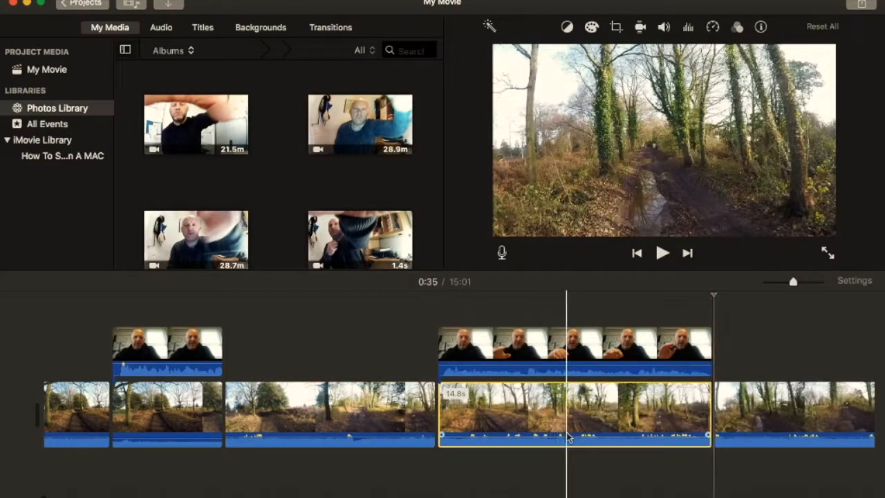
pyautogui.moveTo(566, 435); pyautogui.dragTo(565, 448)
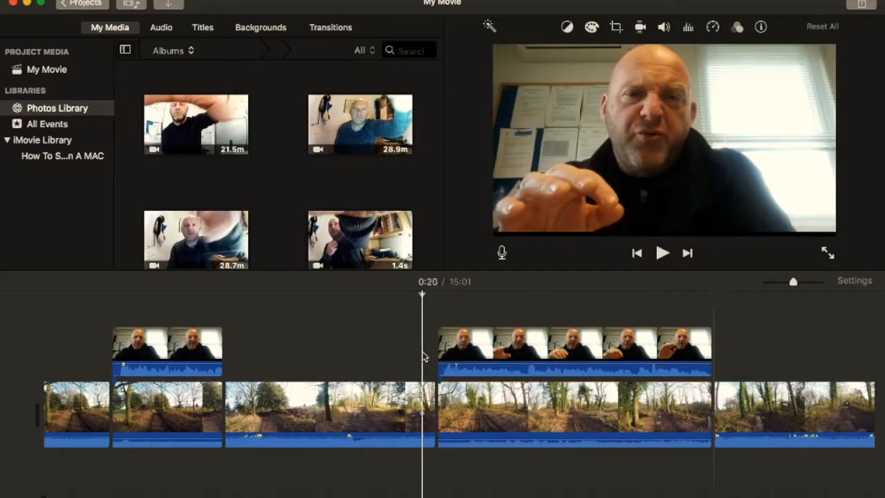
# Set the second face-to-camera clip's overlay style to Split Screen and check the result
pyautogui.click(661, 252)
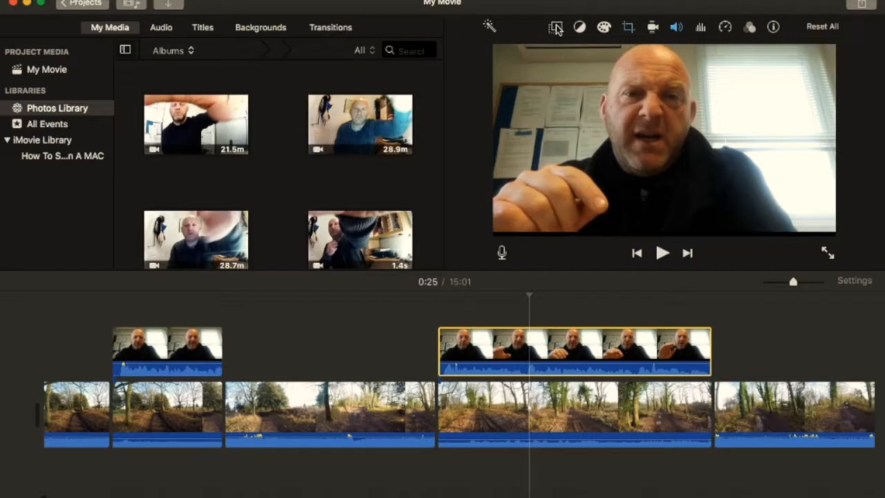
pyautogui.click(556, 28)
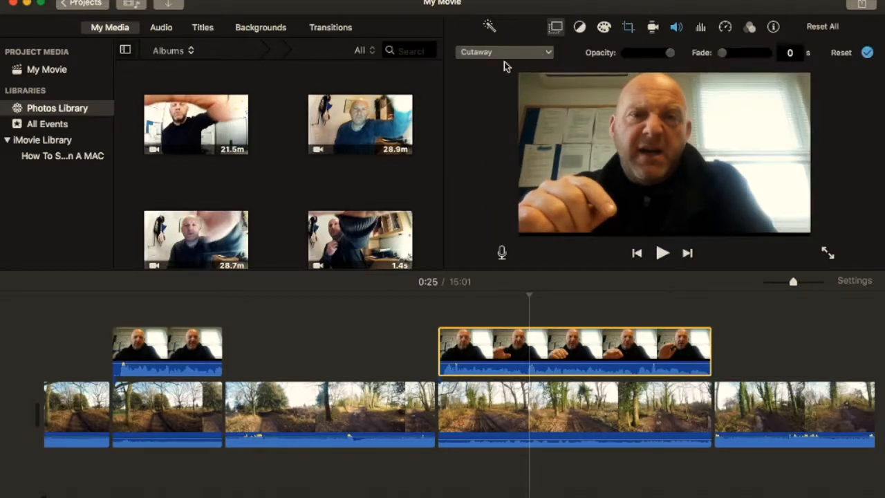
pyautogui.click(505, 52)
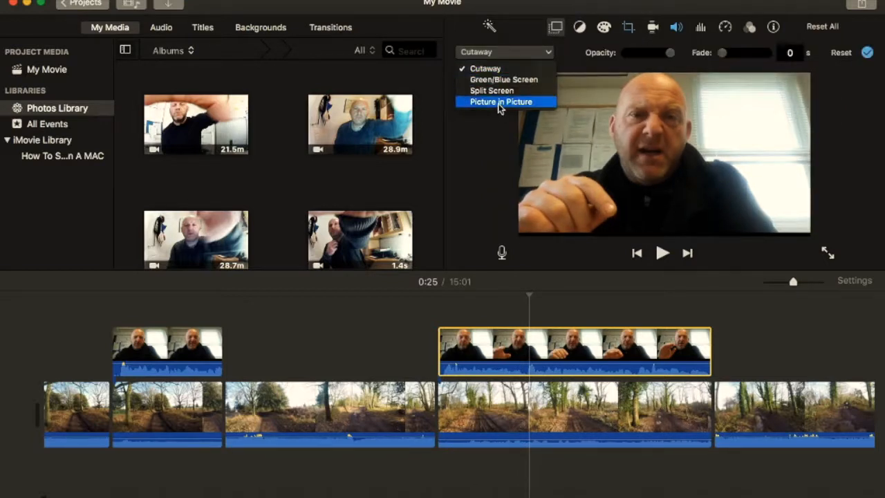
pyautogui.moveTo(501, 92)
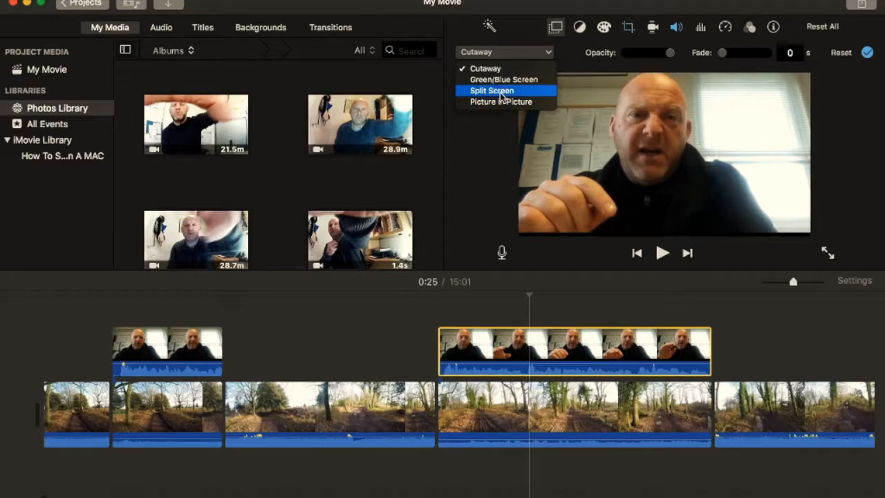
pyautogui.click(493, 91)
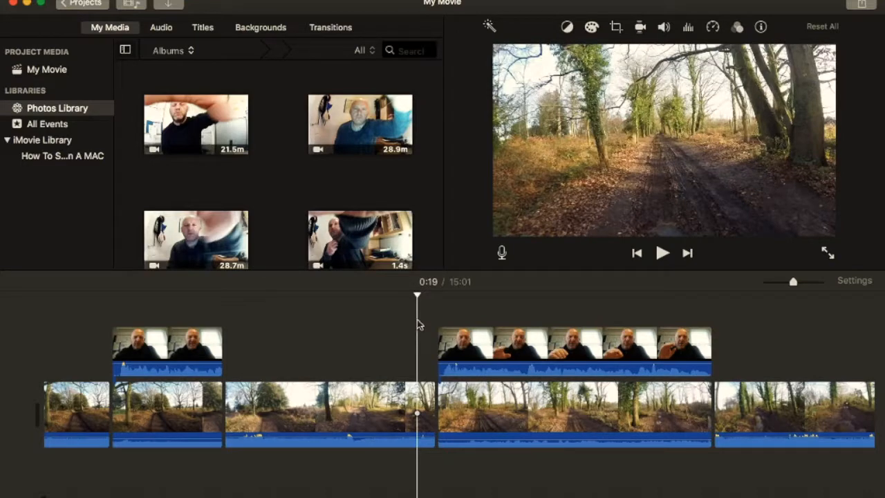
pyautogui.click(661, 252)
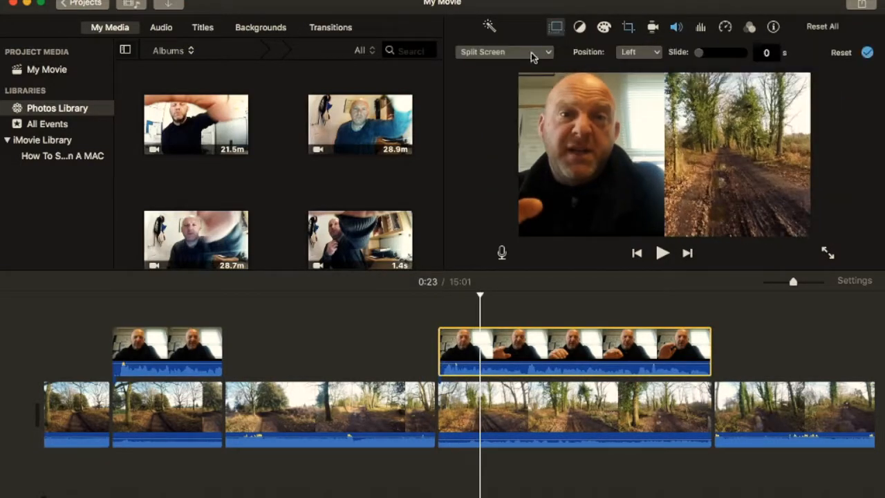
# Switch the second clip's overlay to Picture in Picture and play from just before it
pyautogui.click(505, 53)
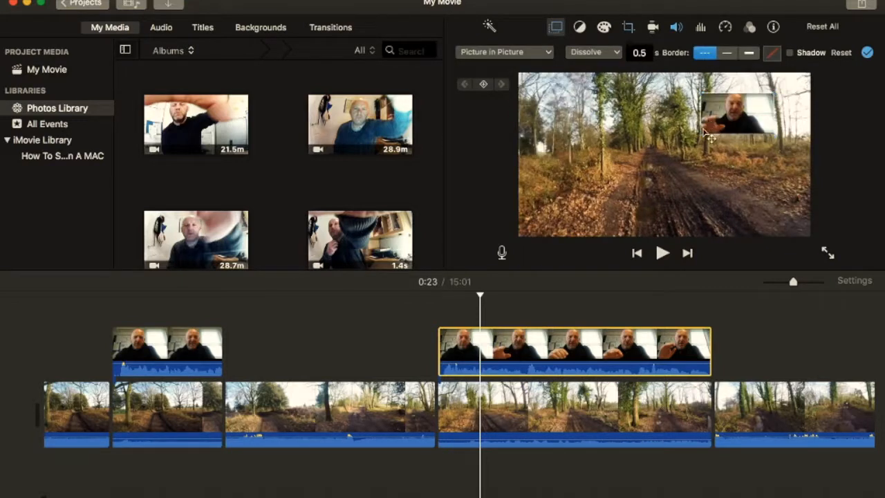
pyautogui.click(736, 113)
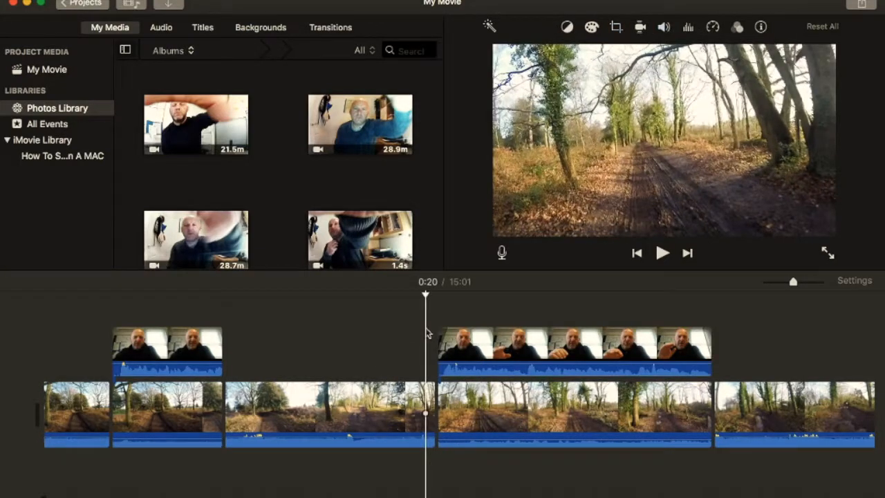
pyautogui.click(662, 252)
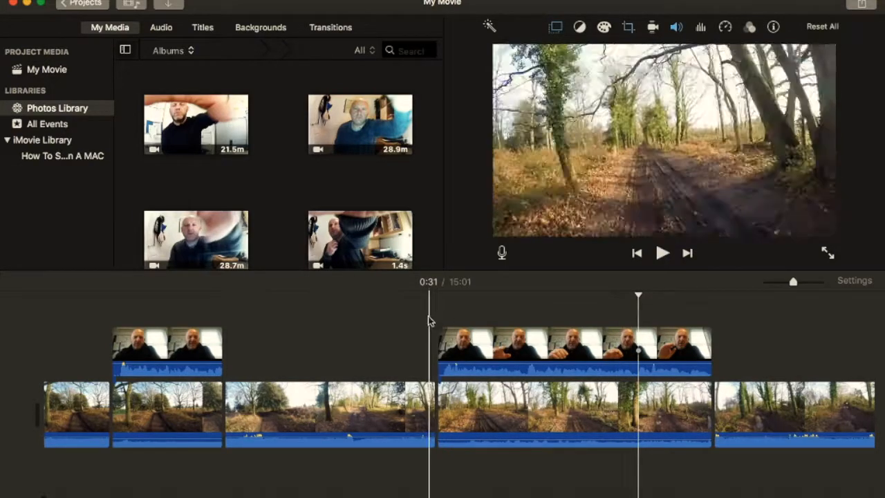
# Review the timeline and select the first face-to-camera clip
pyautogui.click(421, 325)
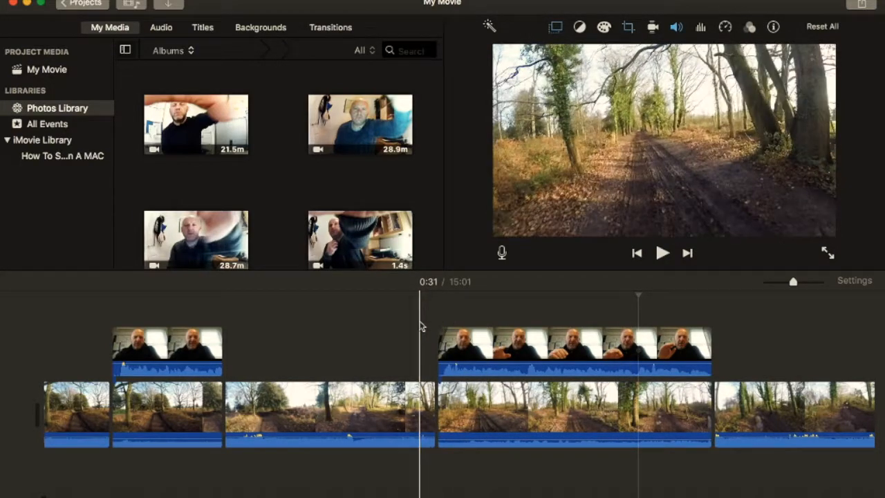
pyautogui.click(418, 293)
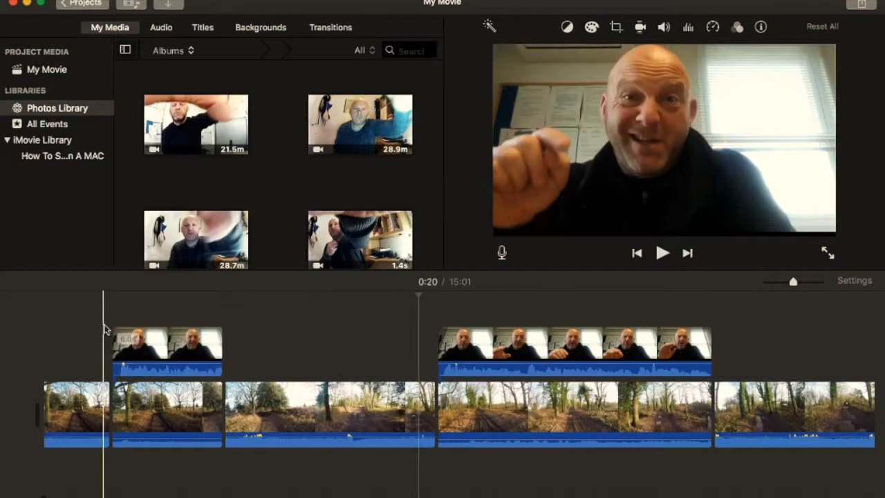
pyautogui.click(166, 346)
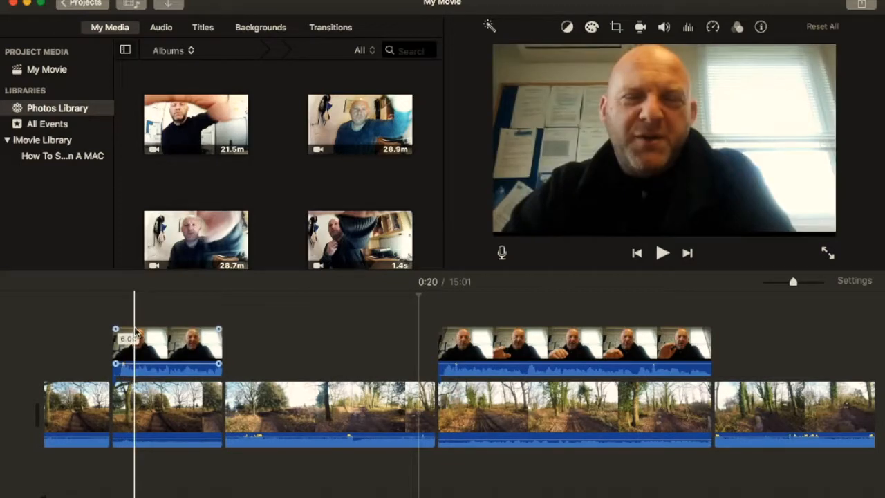